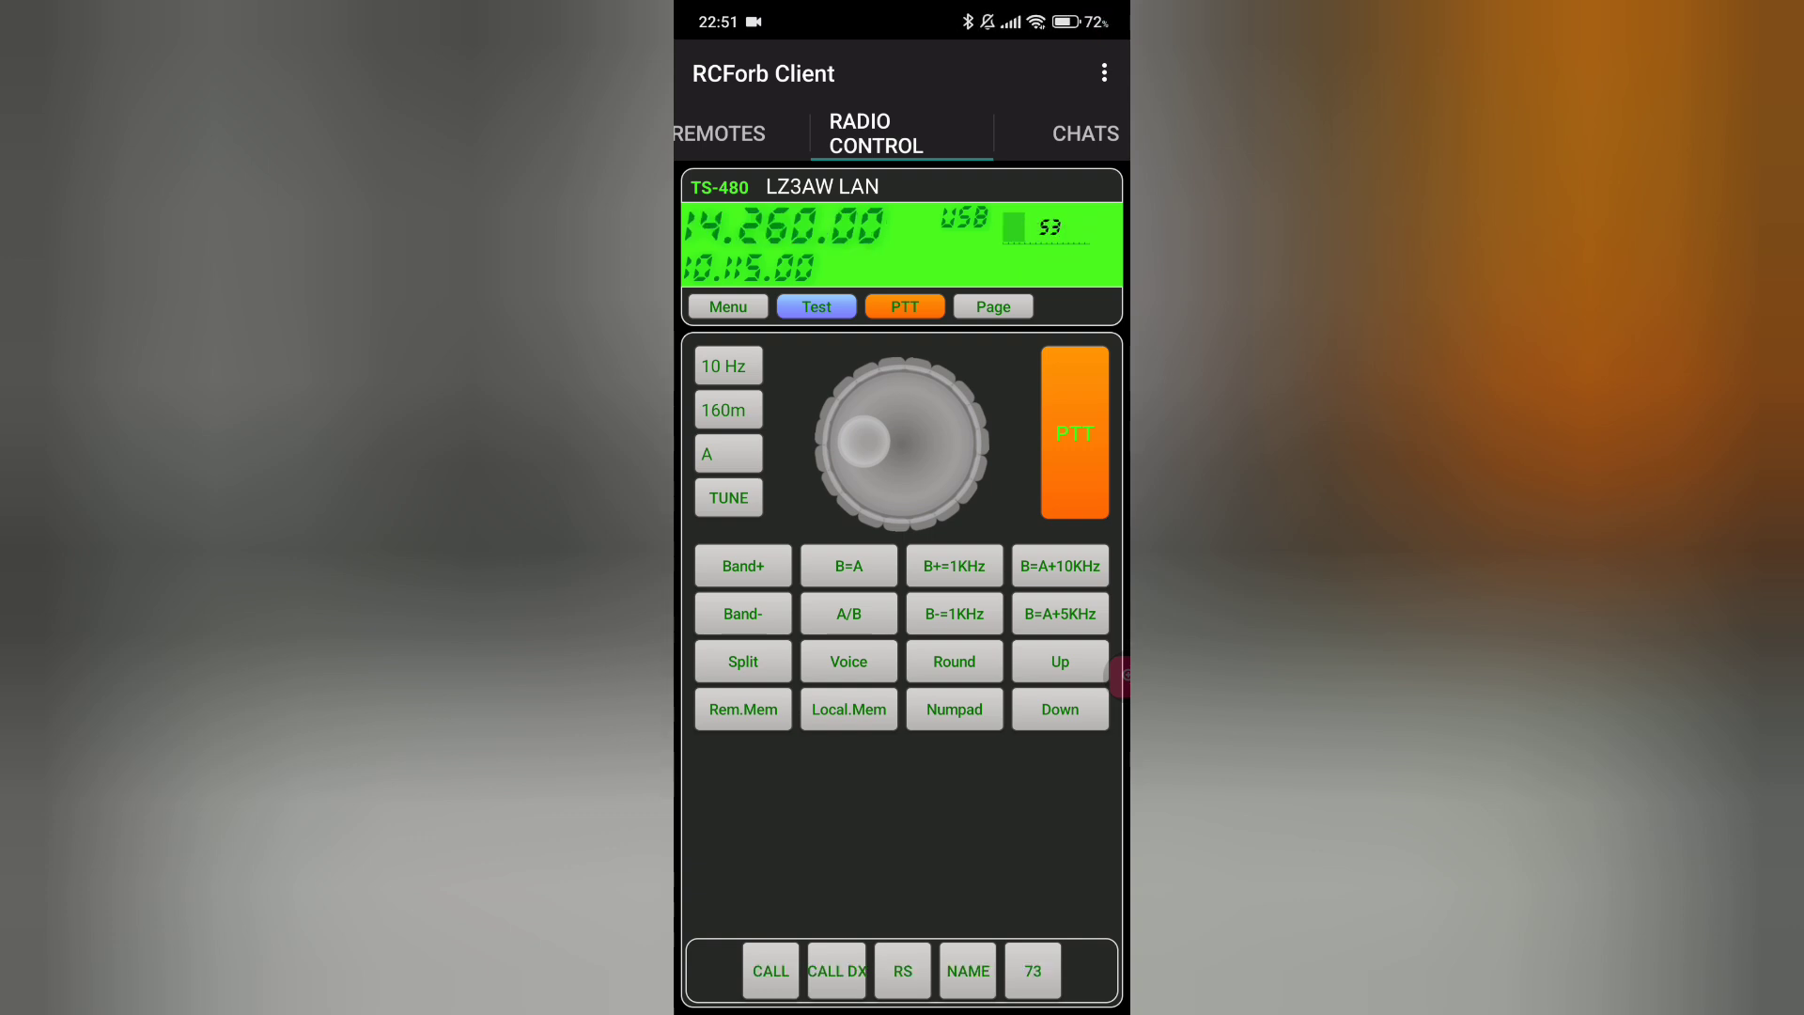
- Key the remote TS-480 on 14.260 USB with the orange PTT button
{"action": "left_click", "coordinate": [904, 306]}
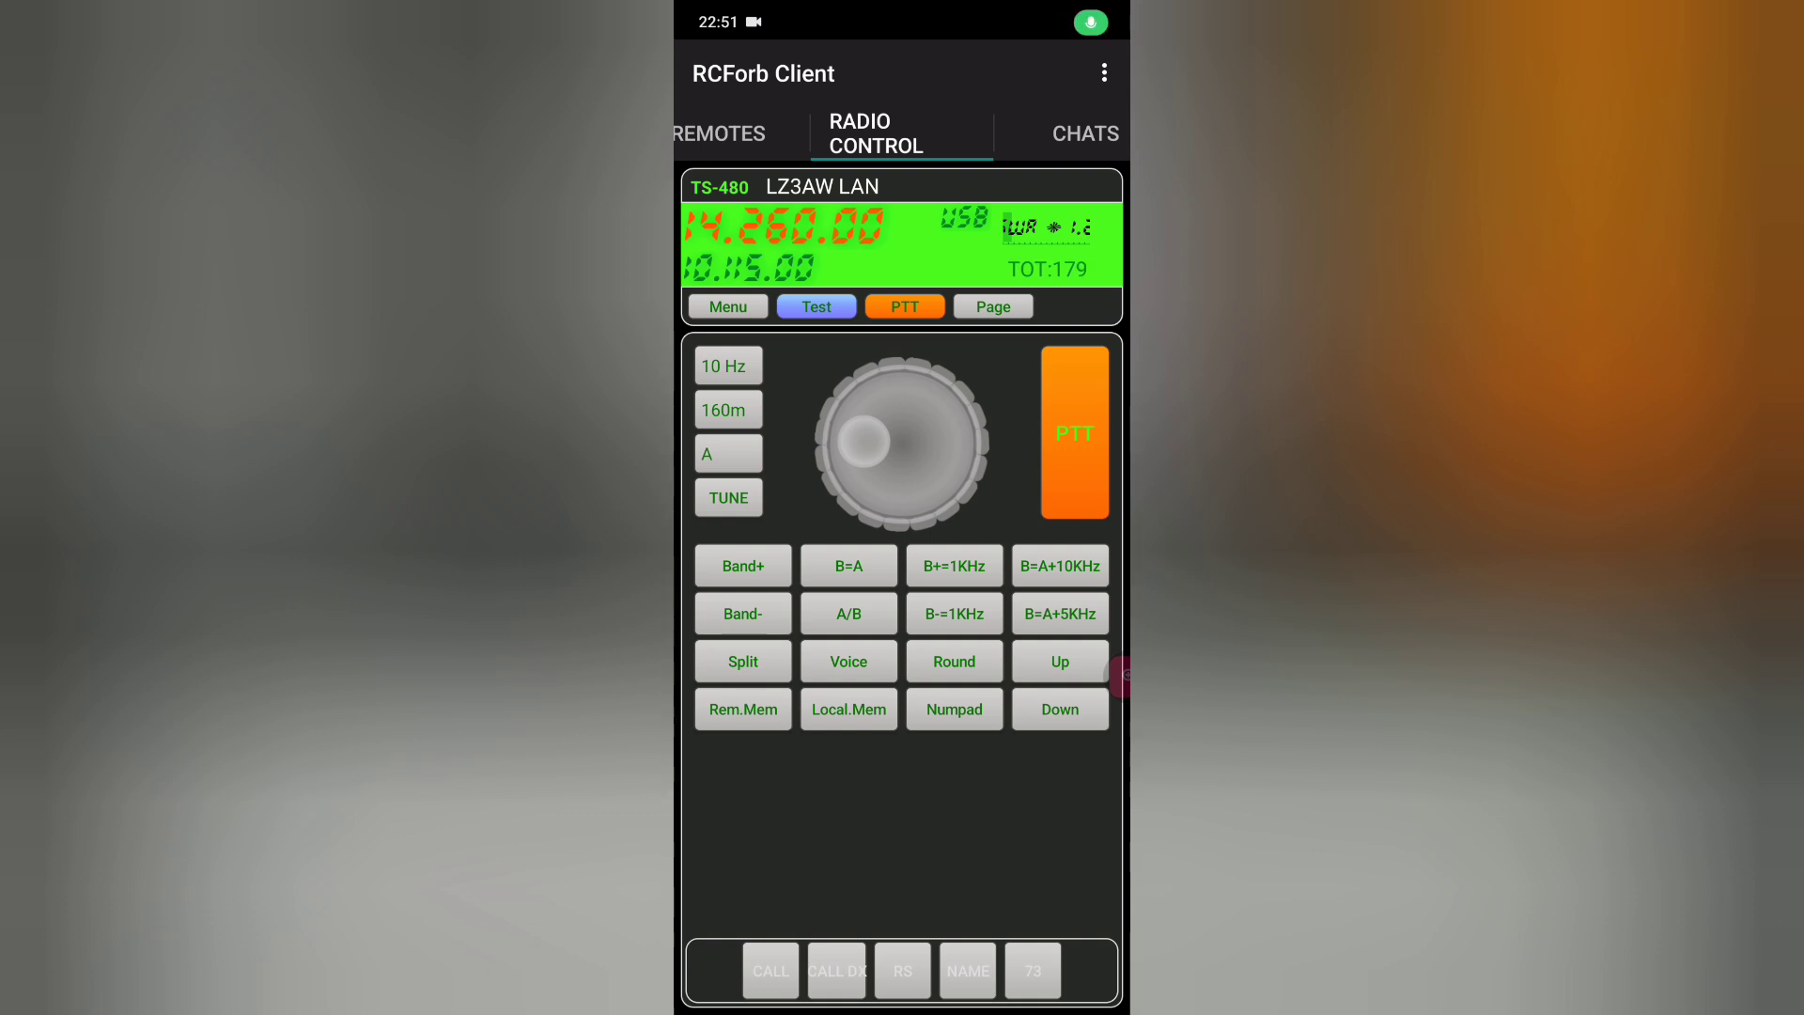